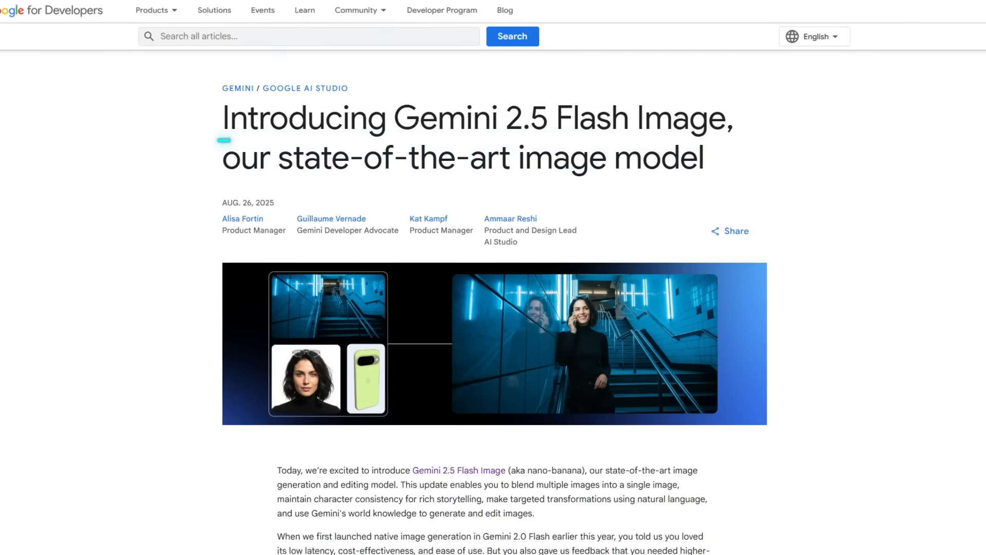
scroll("down", 3)
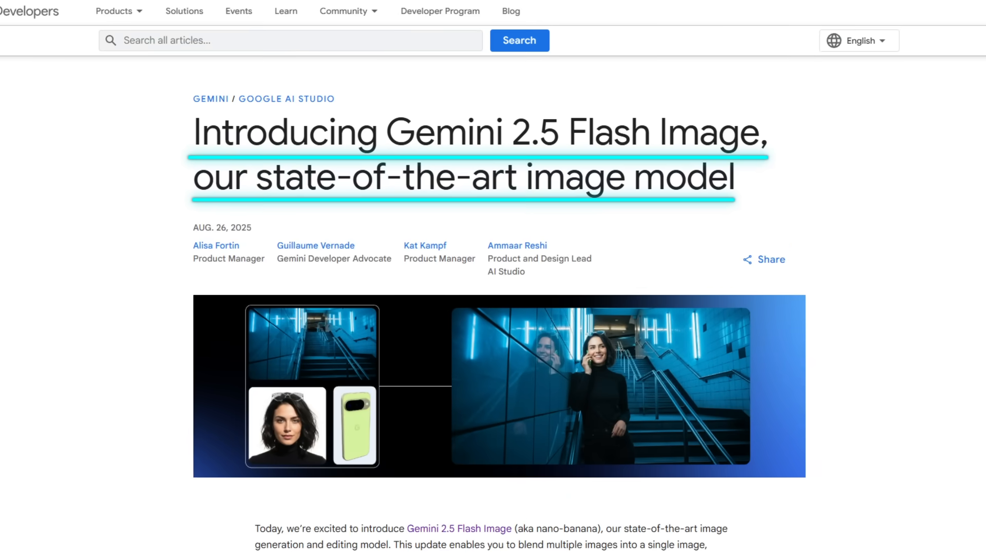